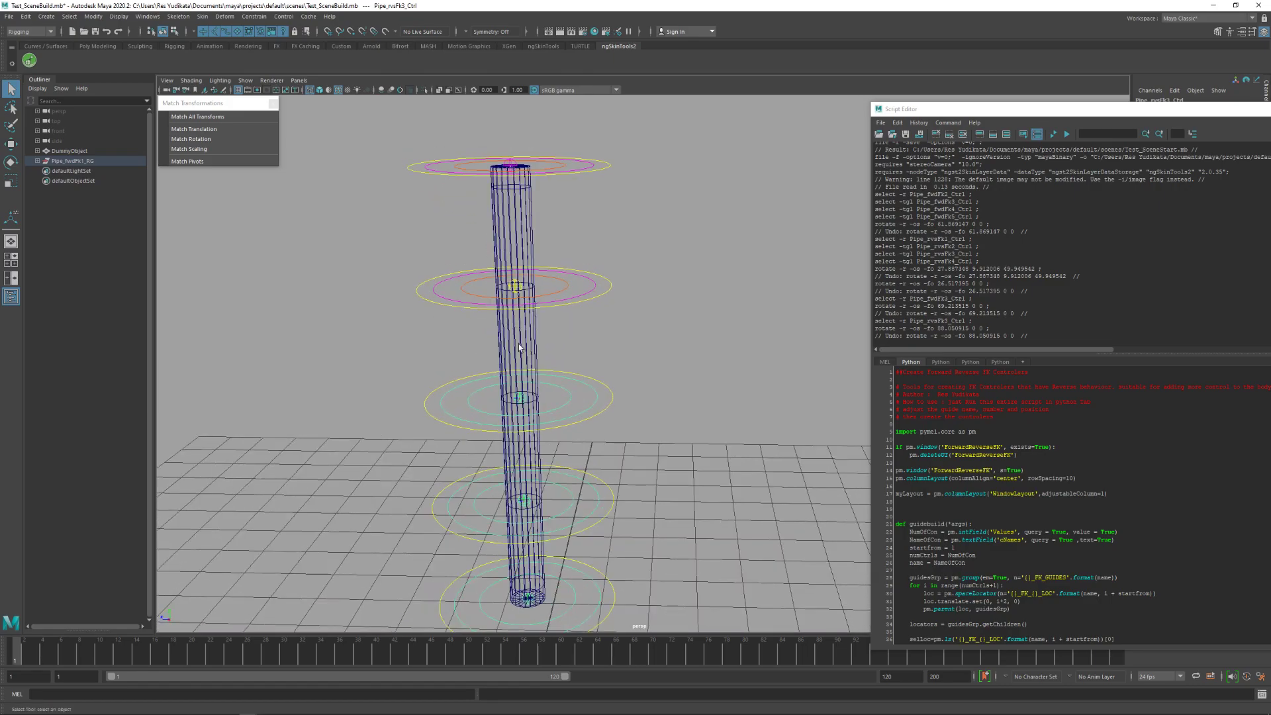
pyautogui.moveTo(567, 294)
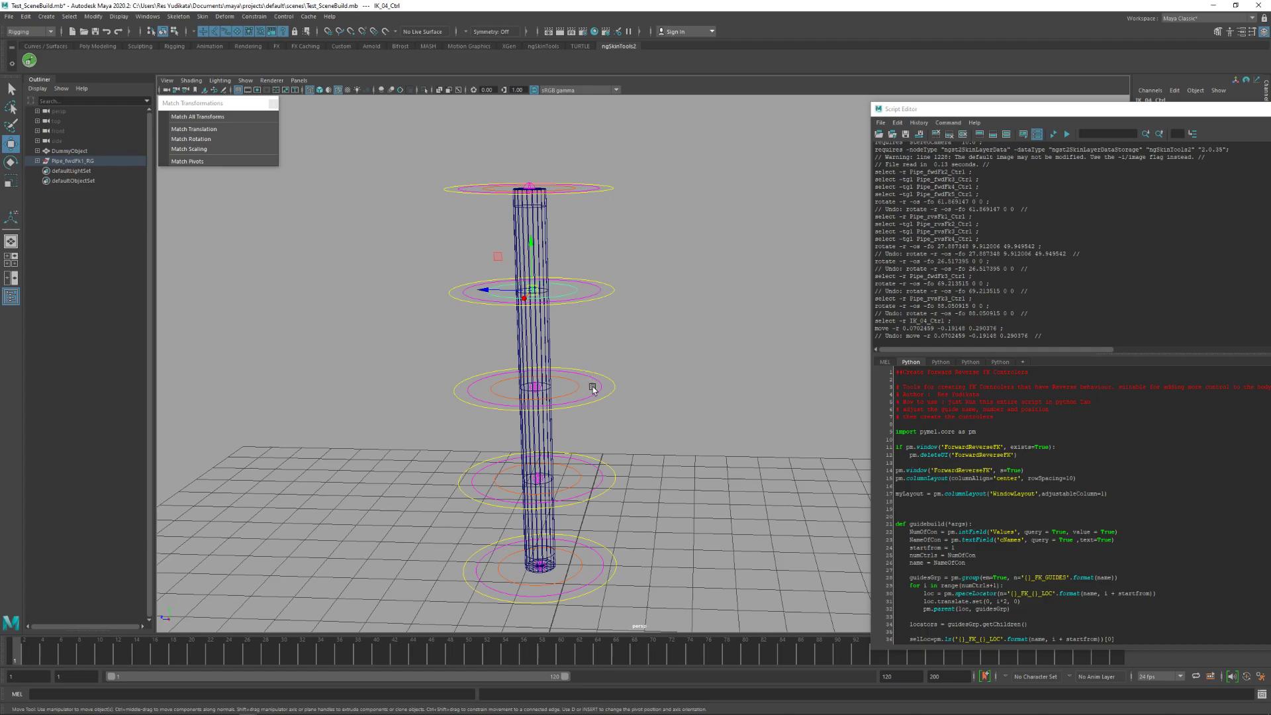
# Rotate the Pipe_rvsFk controllers and move IK_04_Ctrl so the pipe's top bends
pyautogui.click(536, 387)
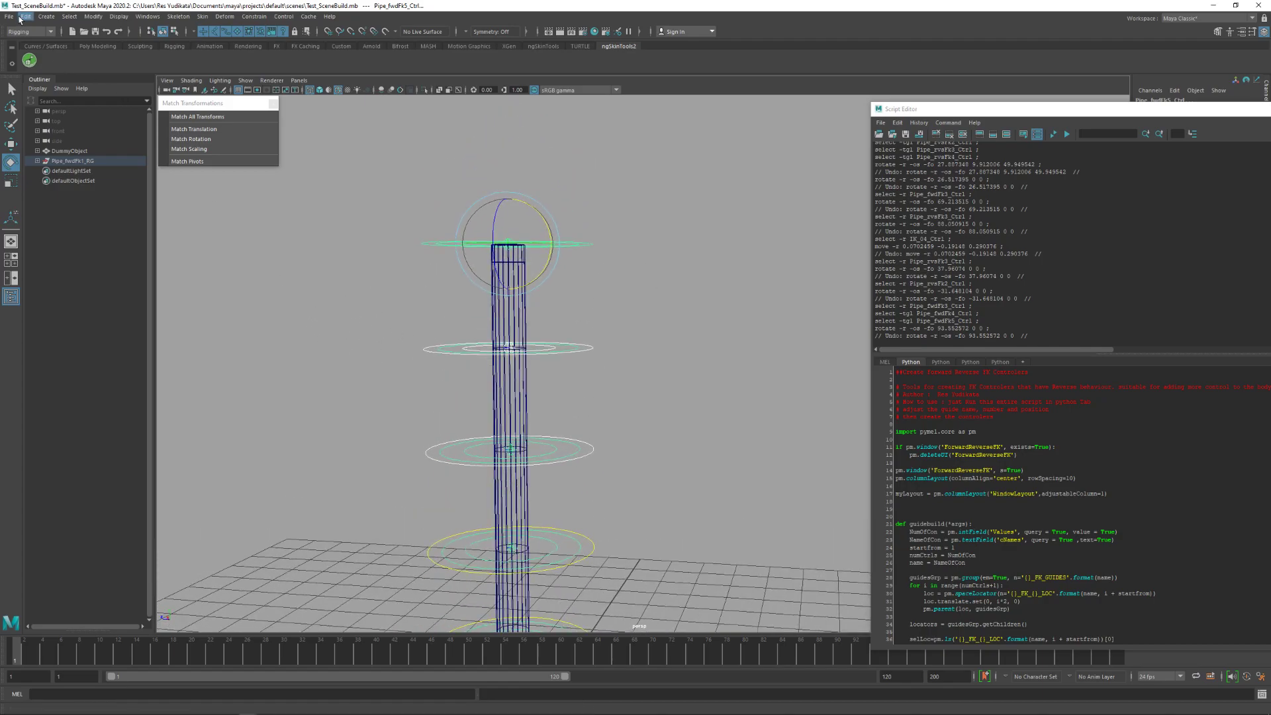
# Reopen Test_SceneStart.mb from Recent Files, discarding the posed scene's changes
pyautogui.click(8, 16)
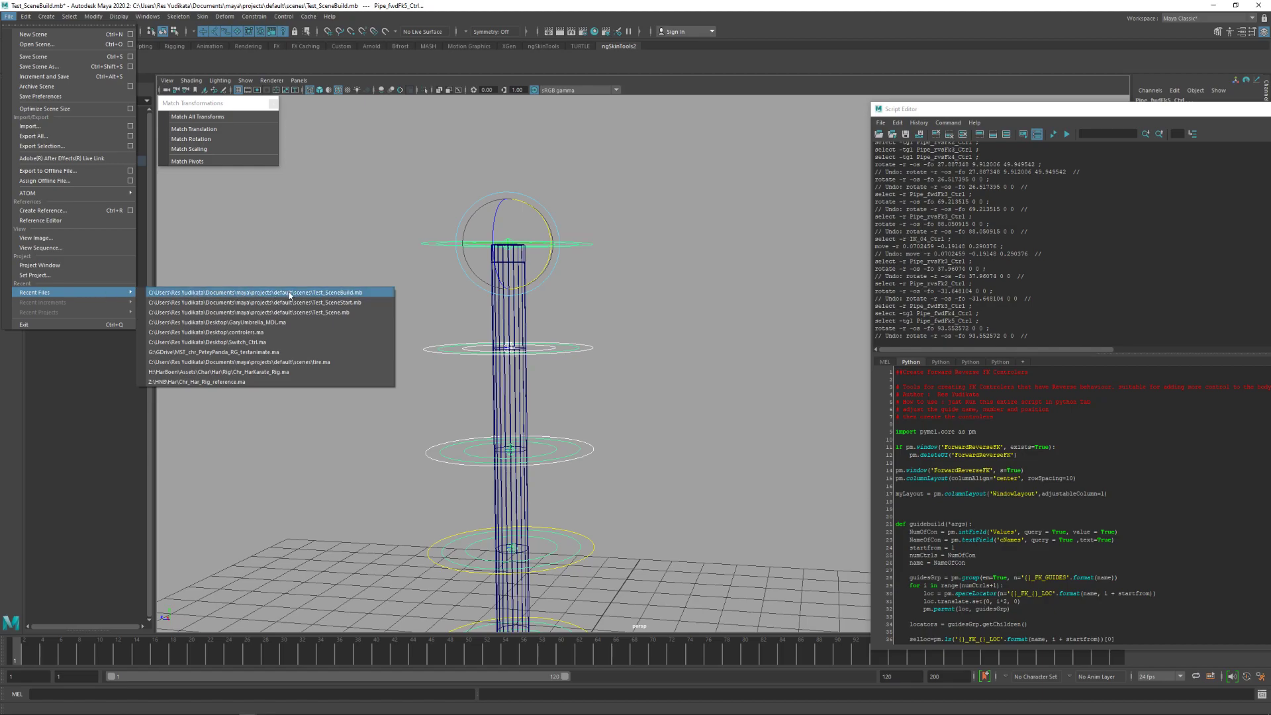
pyautogui.click(271, 292)
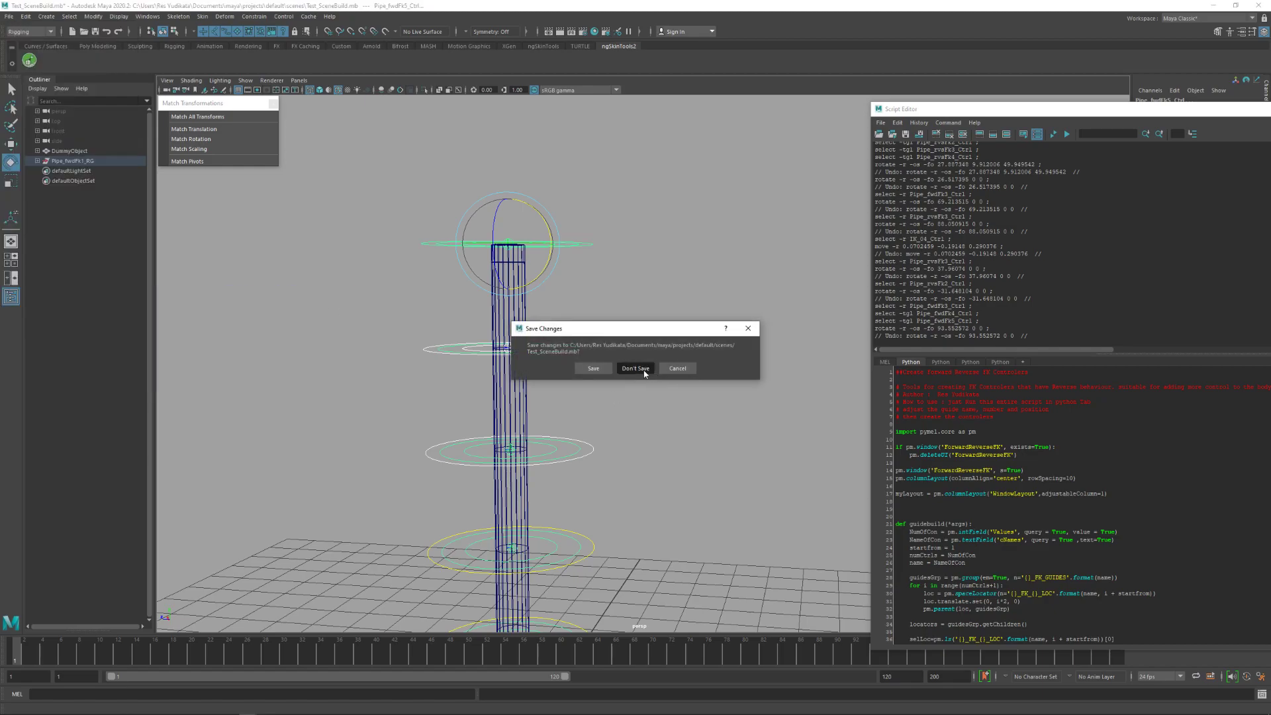
pyautogui.click(634, 368)
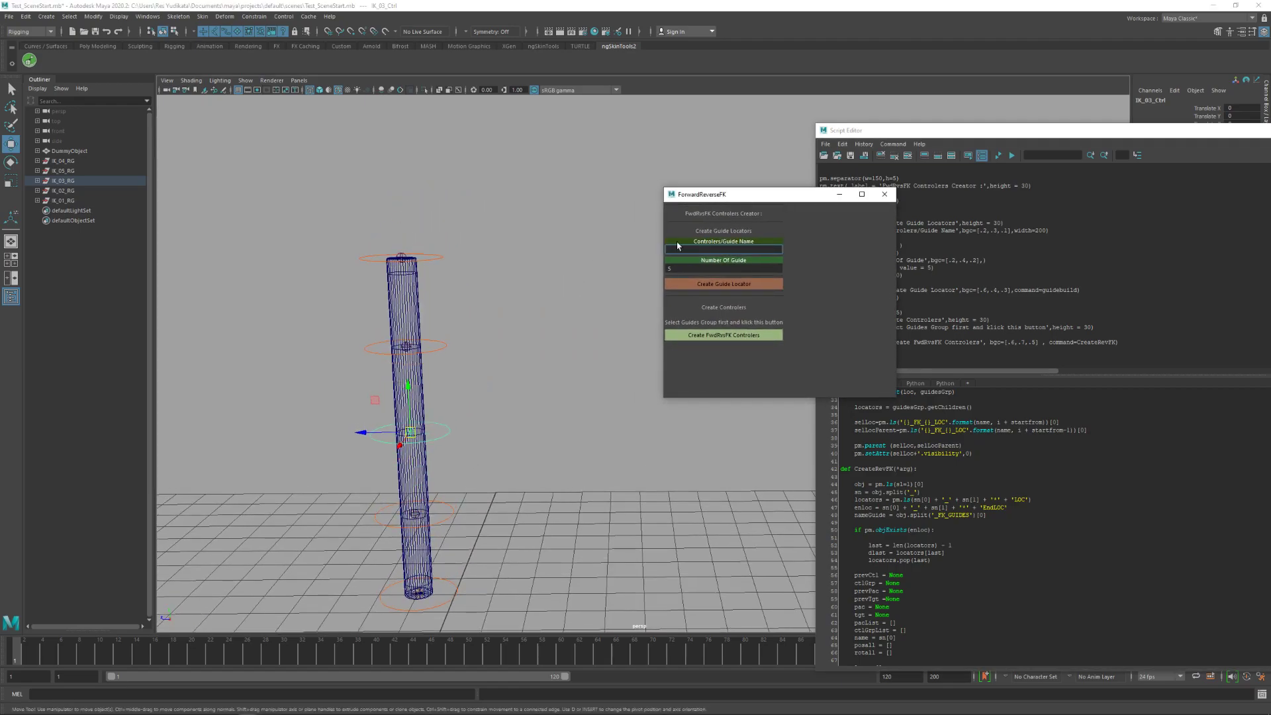
# Name the guides 'Pipe', set the guide count, and create the Pipe_FK_GUIDES locator group
pyautogui.click(723, 249)
pyautogui.write('Pipe')
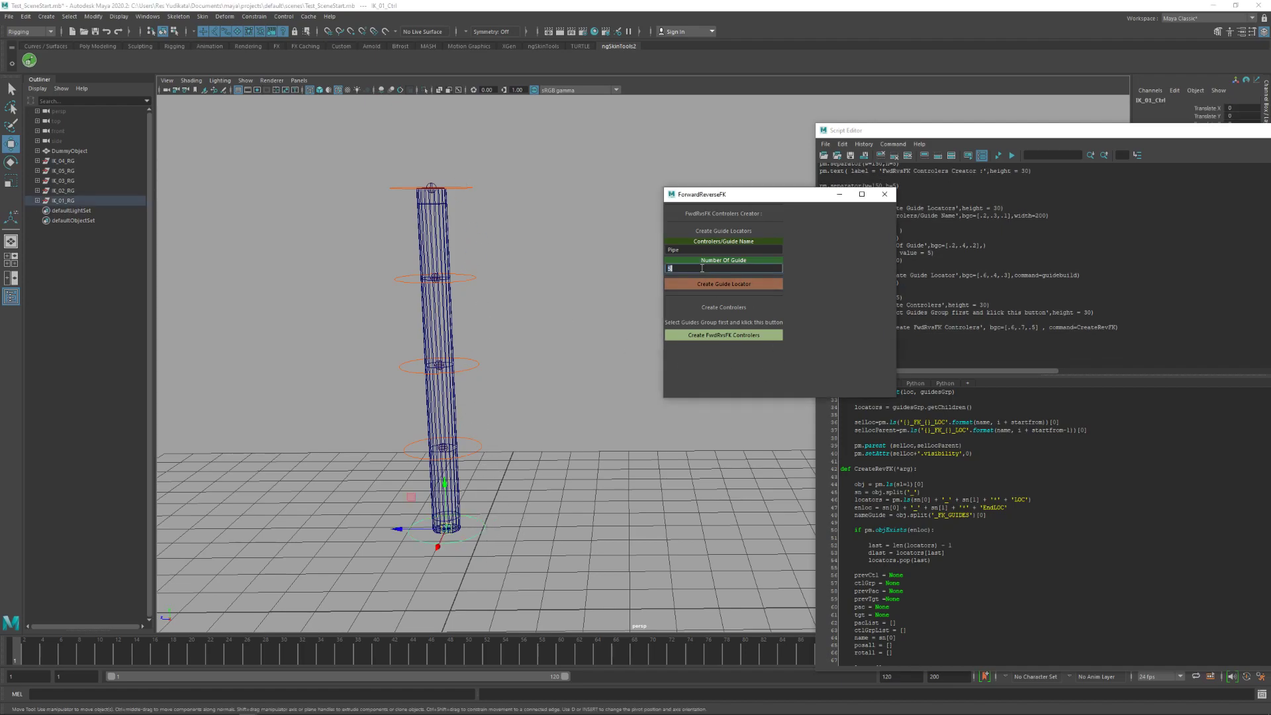
pyautogui.click(723, 283)
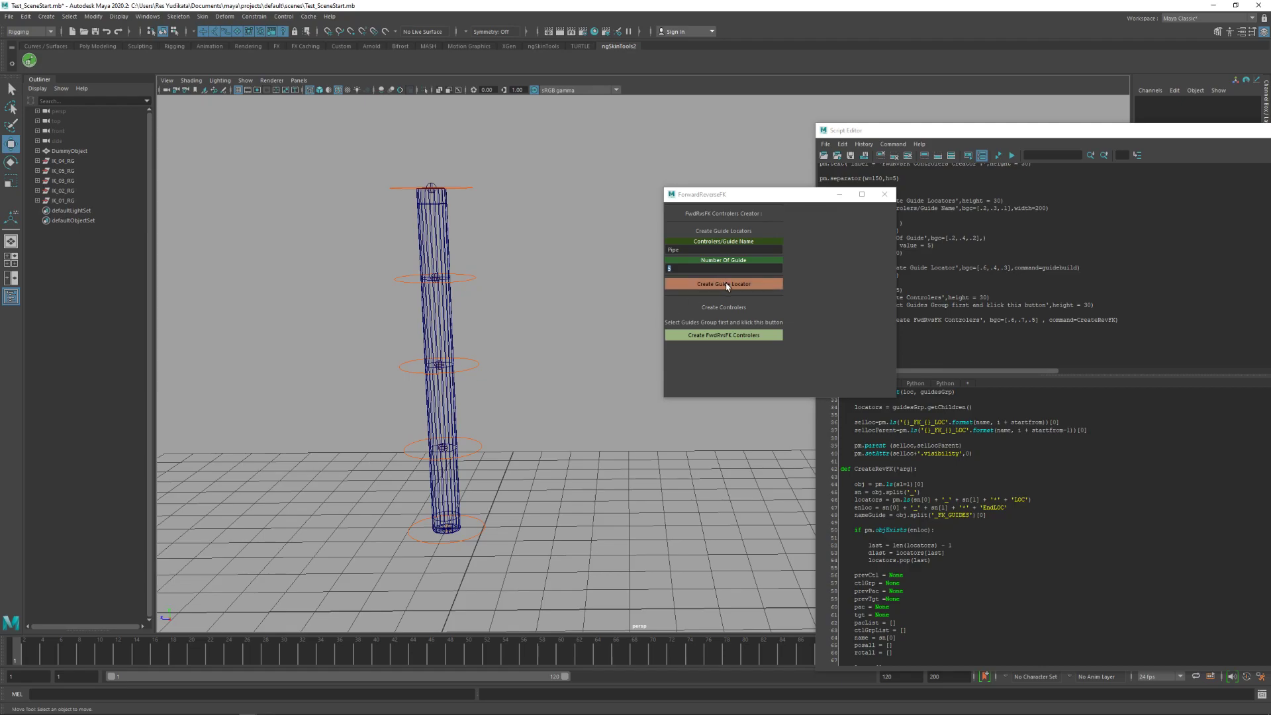
pyautogui.click(723, 284)
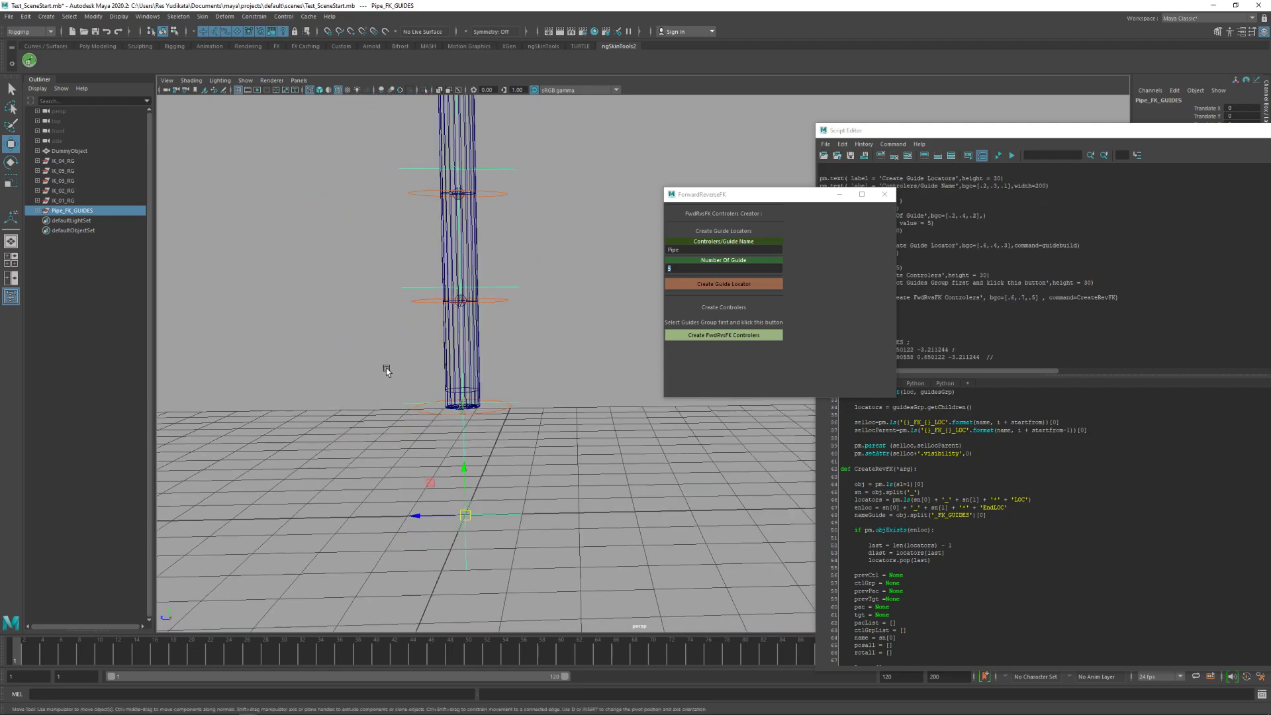
# Match each Pipe_FK_LOC locator to its IK_RG group so the guides run from the pipe's base to its top
pyautogui.click(722, 284)
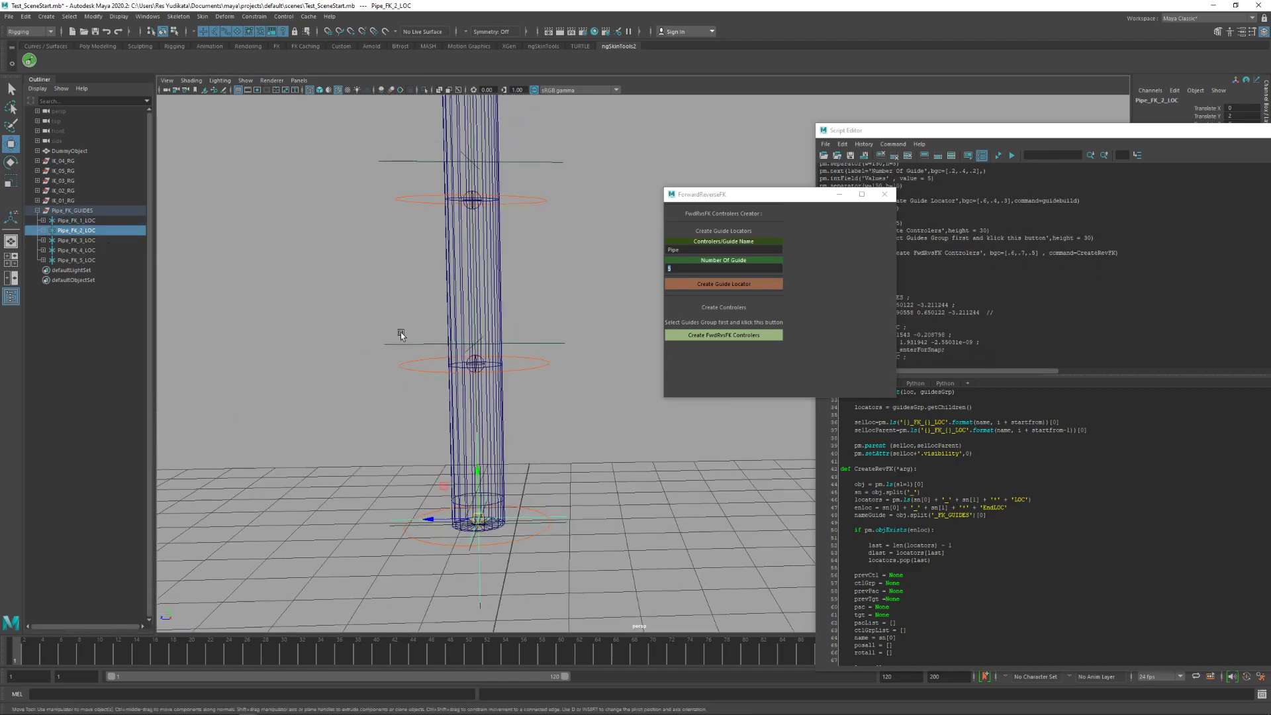
pyautogui.click(94, 16)
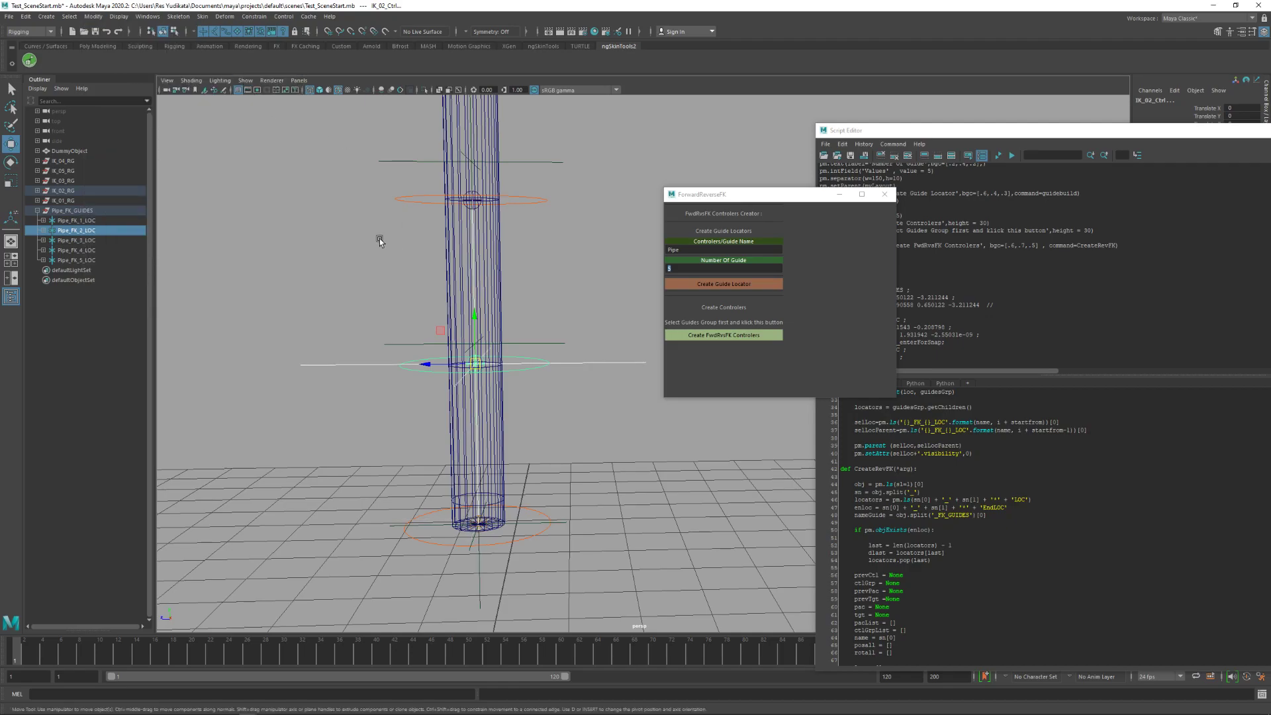
pyautogui.click(76, 240)
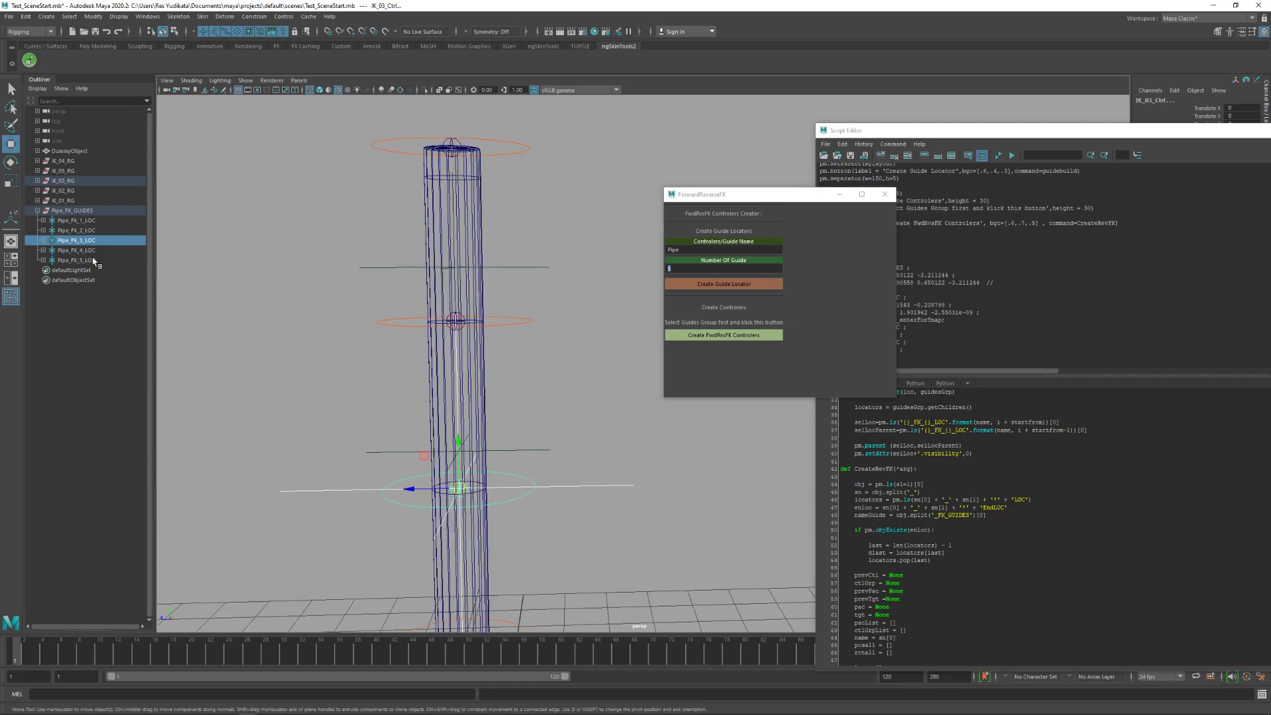
pyautogui.click(76, 250)
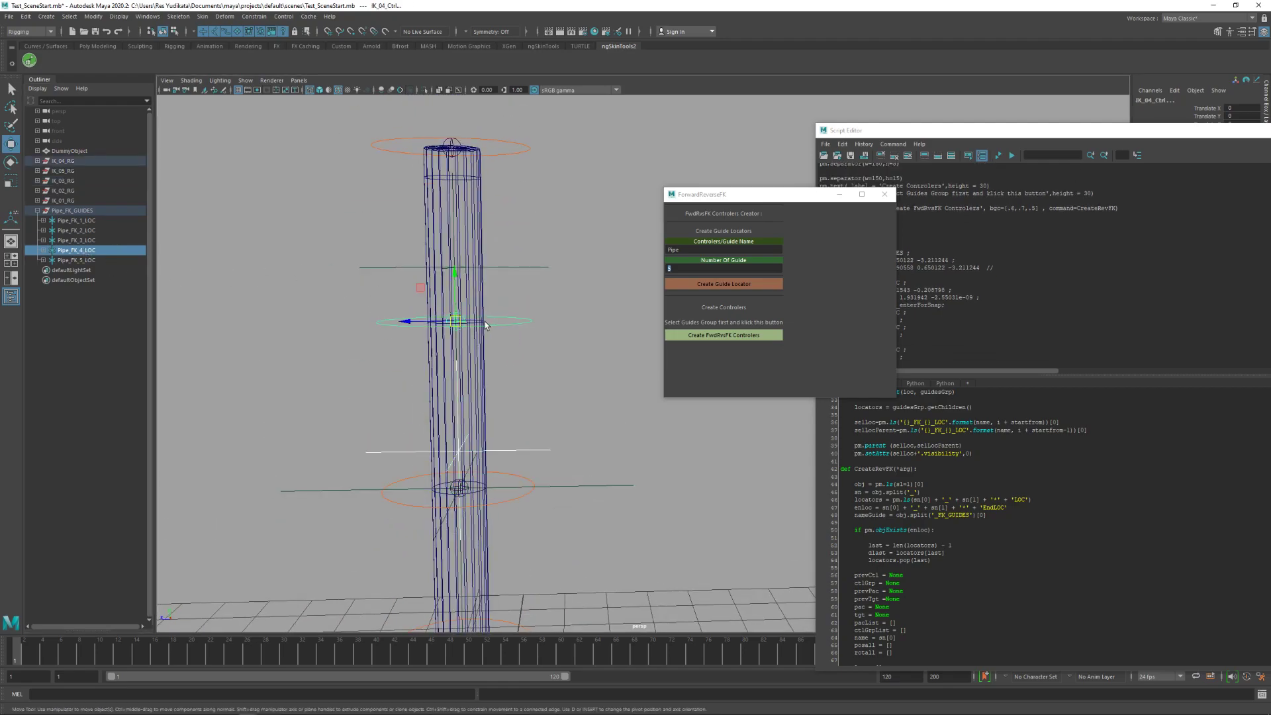
pyautogui.click(74, 259)
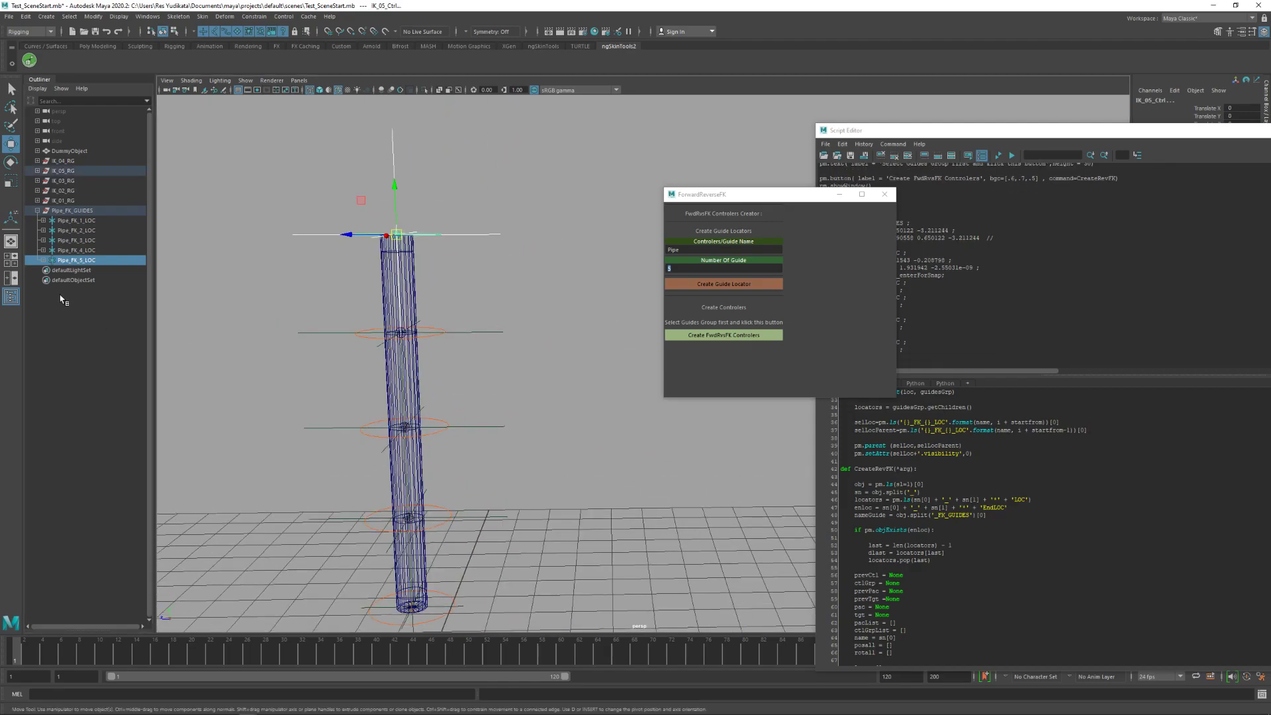
pyautogui.click(76, 220)
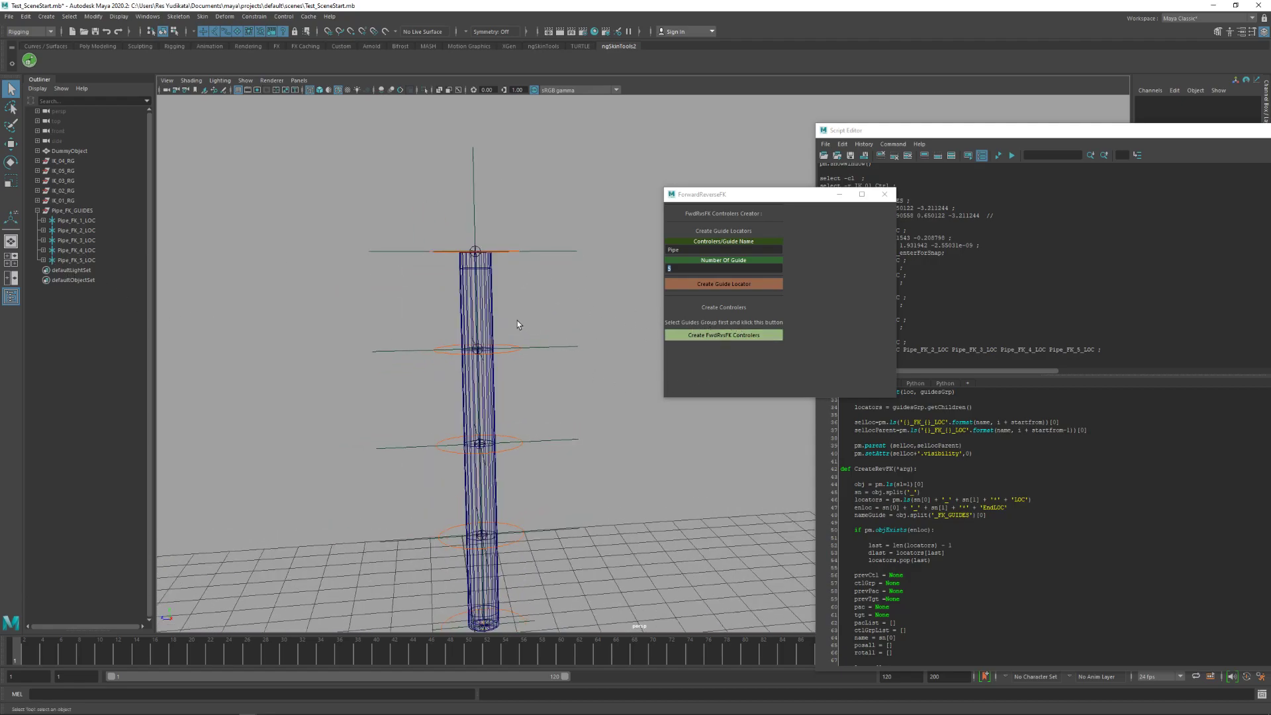
# Build the forward/reverse FK controller rings from Pipe_FK_GUIDES, leaving the guides hidden
pyautogui.click(71, 210)
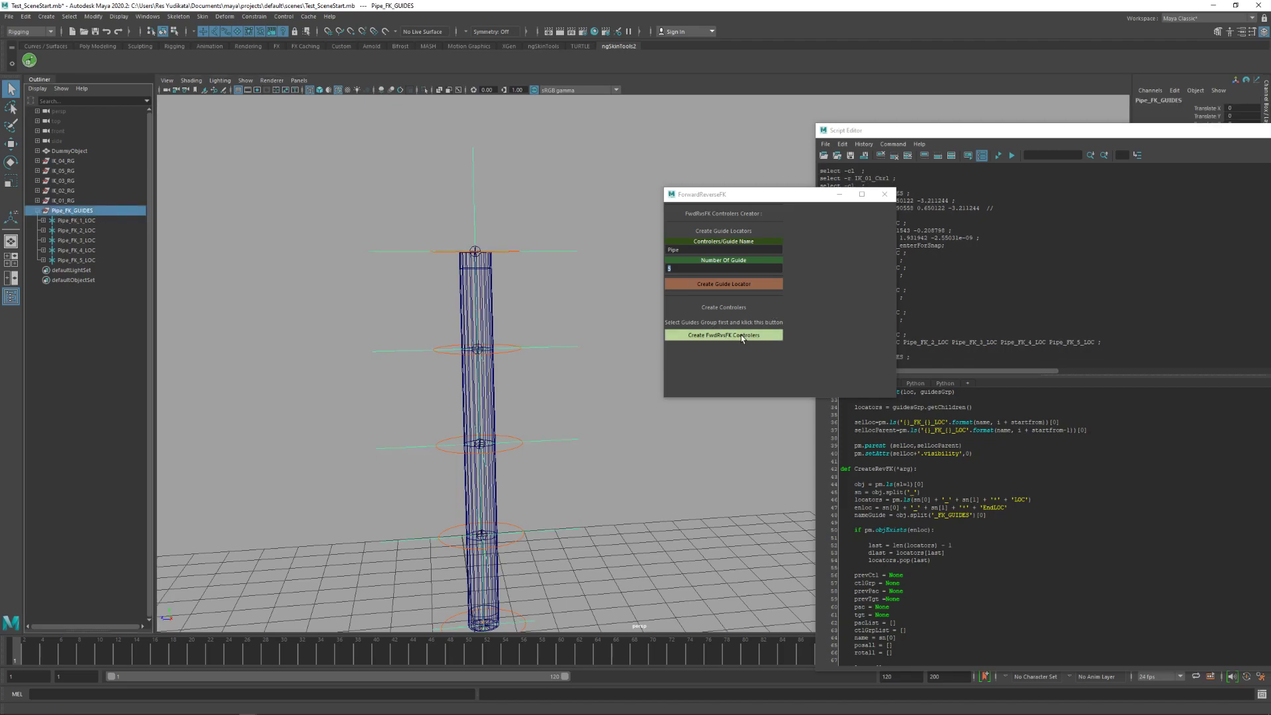
pyautogui.click(722, 335)
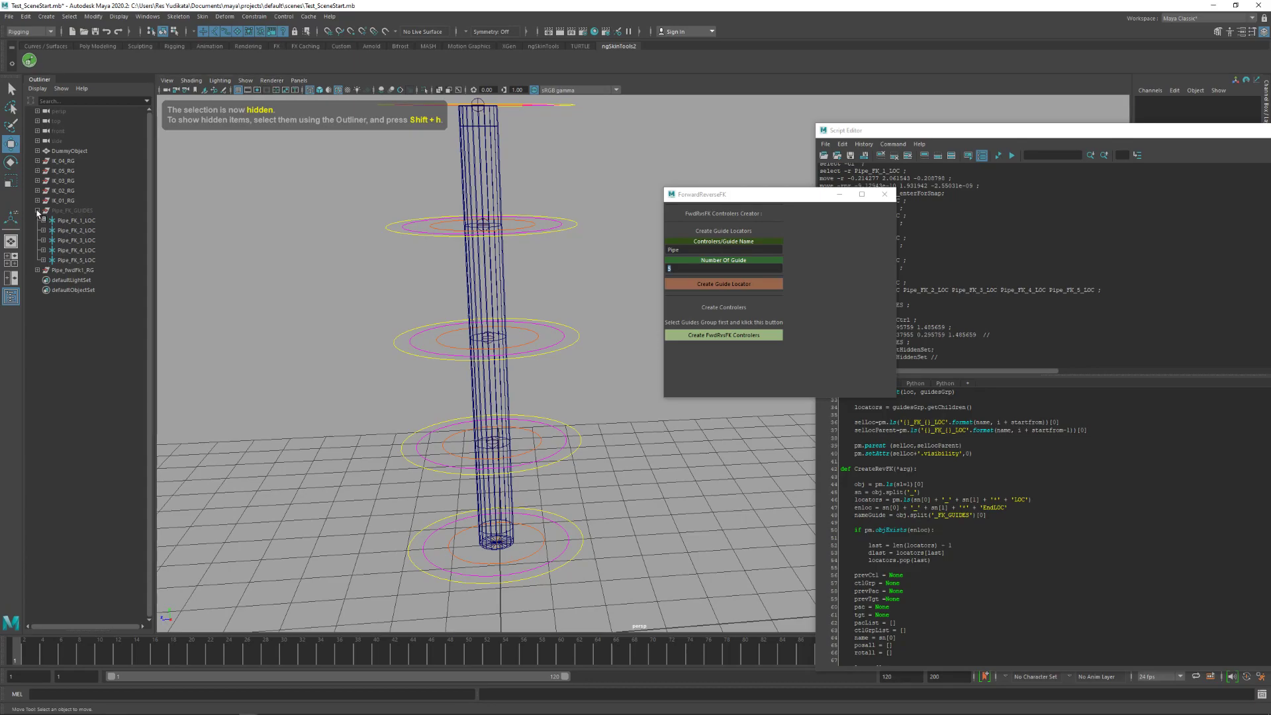
pyautogui.click(71, 209)
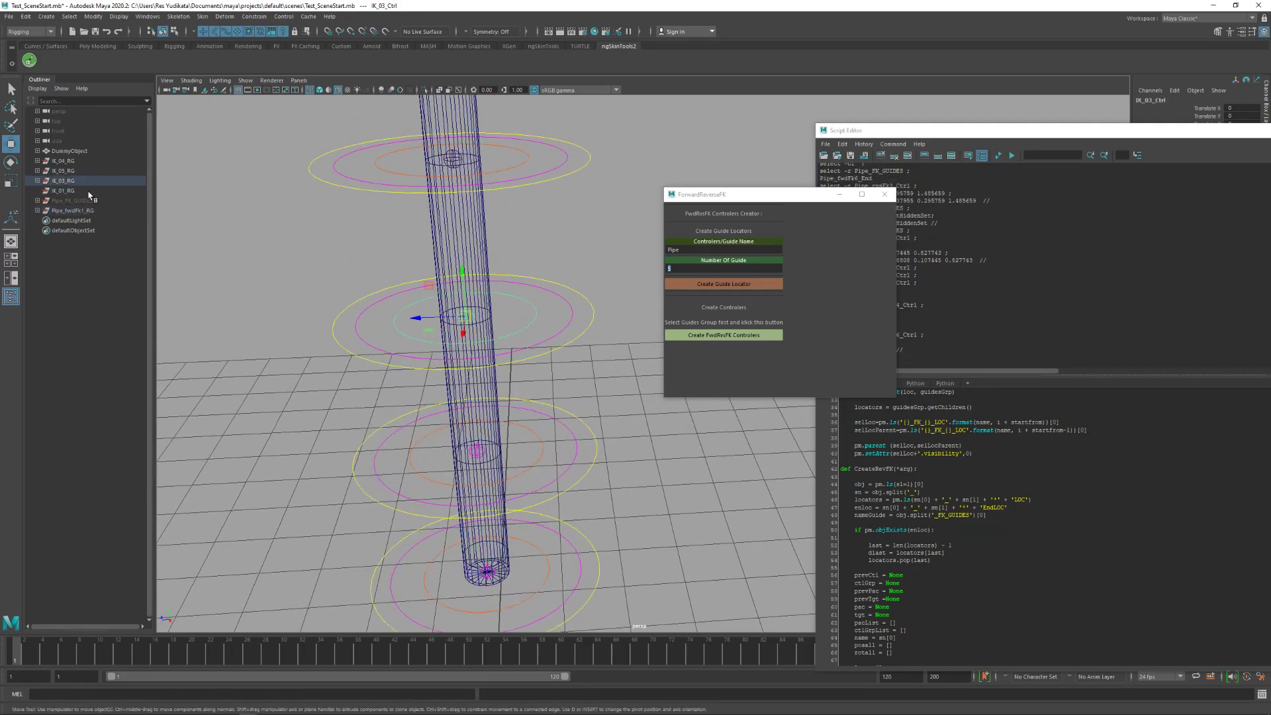
# Parent IK_03_RG and IK_04_RG under their matching Pipe_rvsFk controllers with P
pyautogui.click(62, 180)
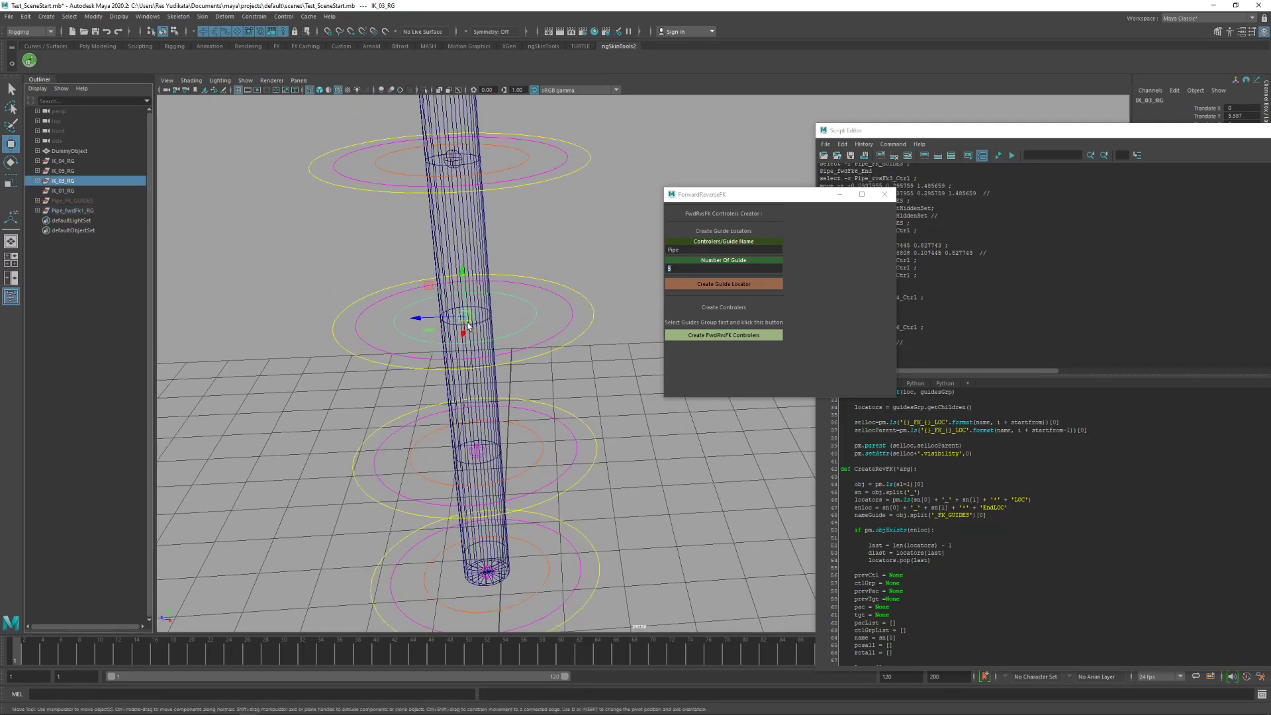
pyautogui.click(62, 190)
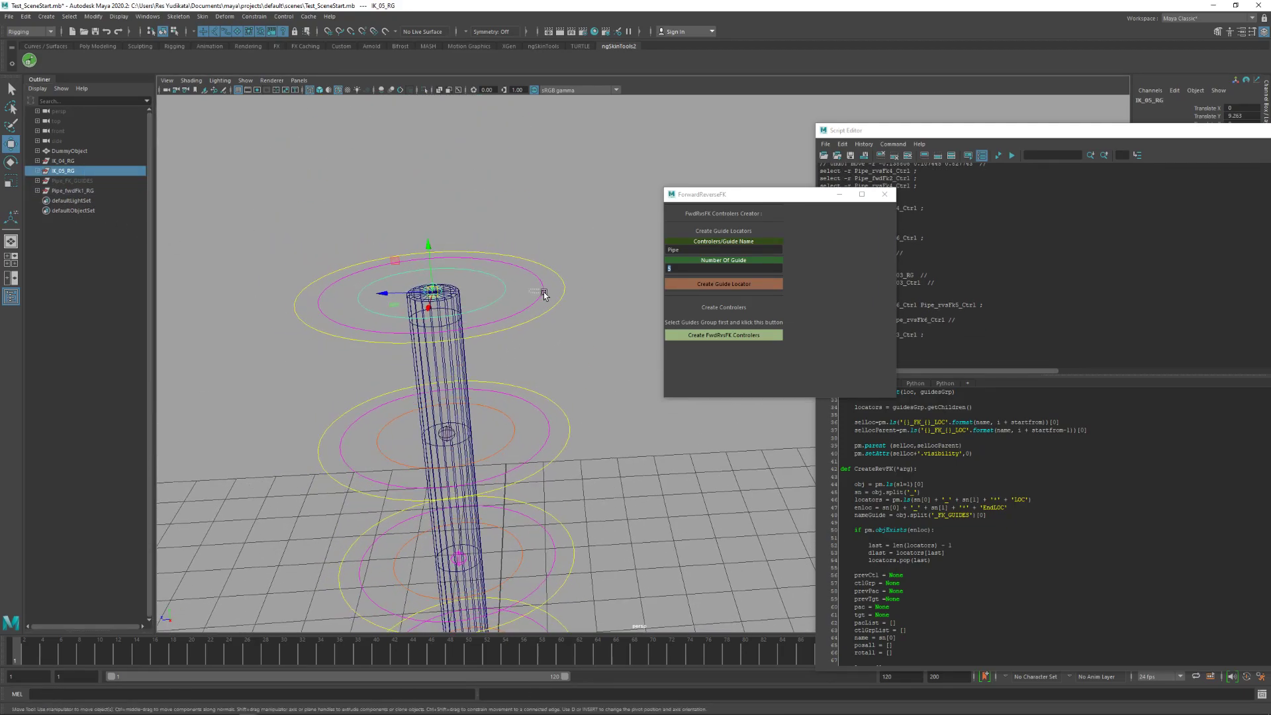
pyautogui.click(61, 160)
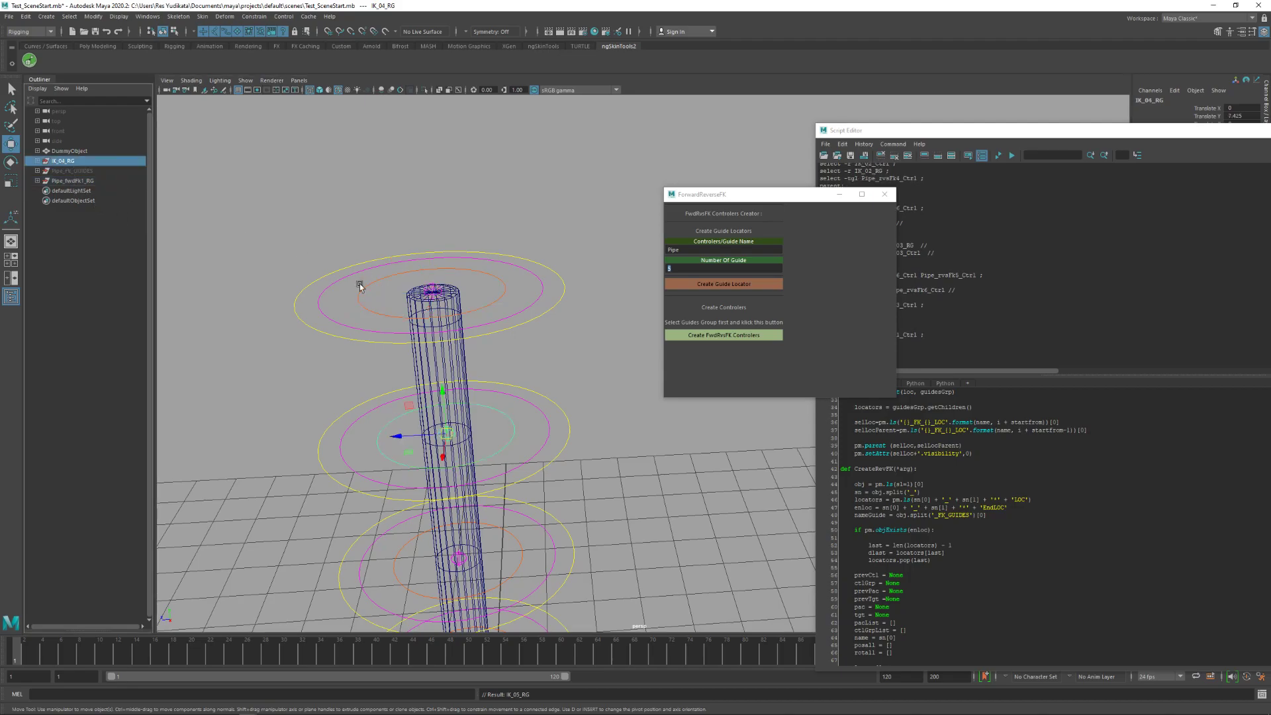
pyautogui.click(71, 170)
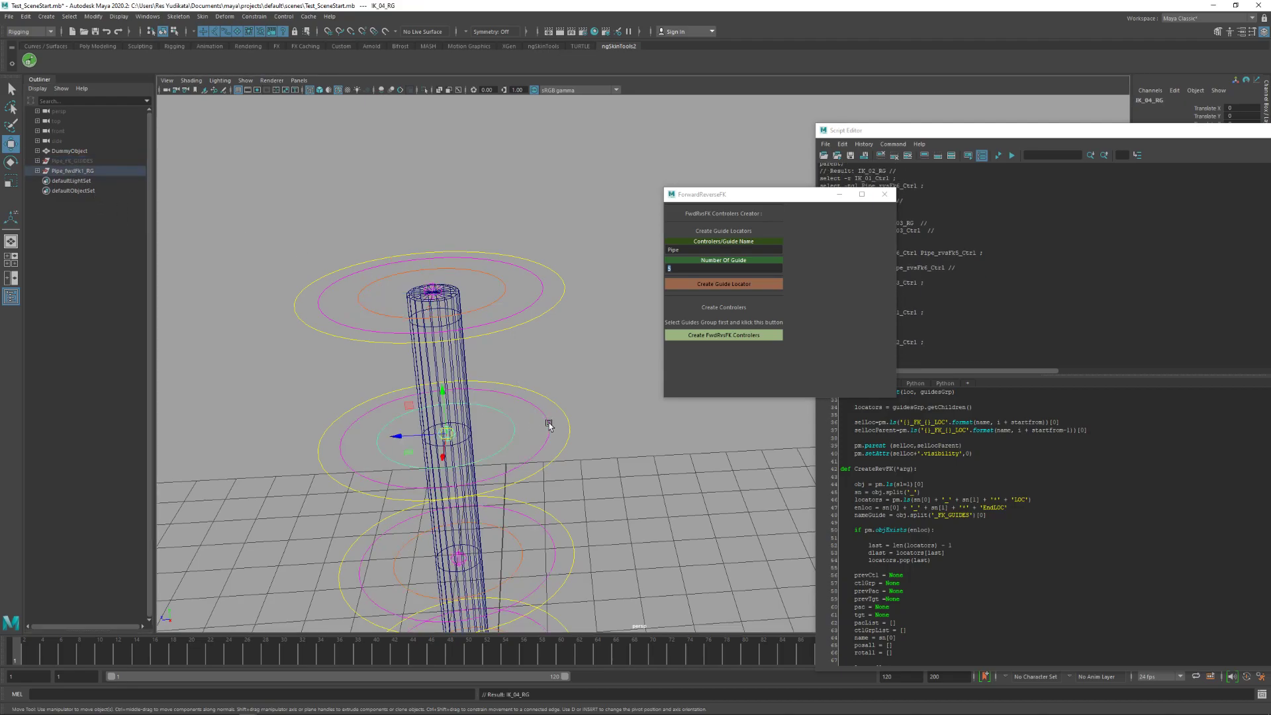